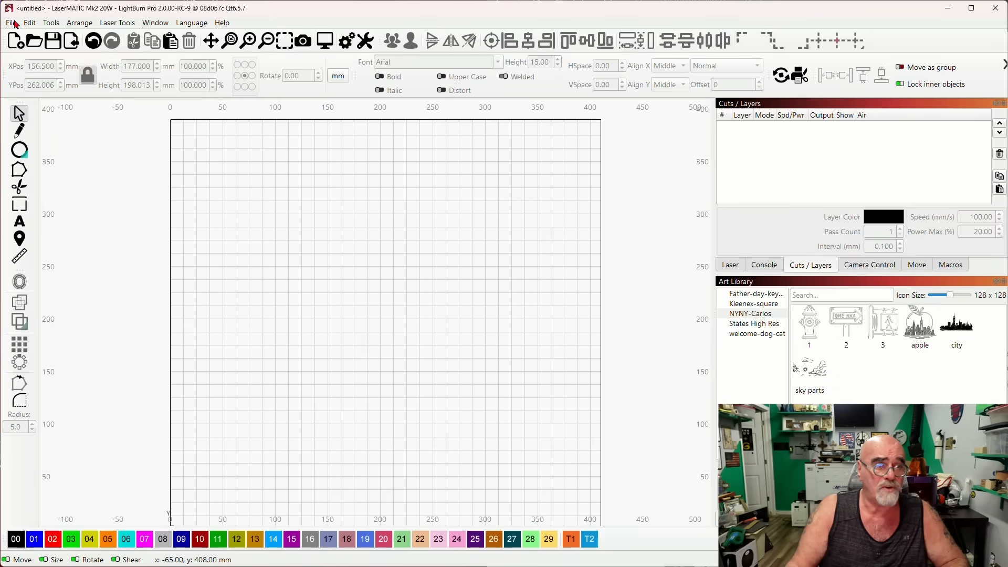
Attempt Load Prefs Backup from the File menu, triggering the active-project warning.
{"action": "left_click", "coordinate": [10, 22]}
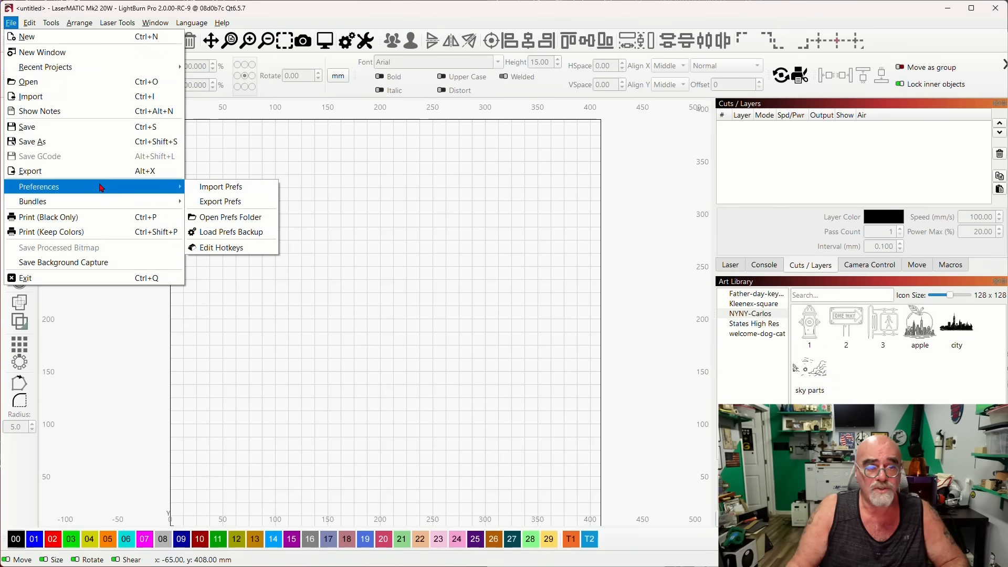
{"action": "mouse_move", "coordinate": [230, 232]}
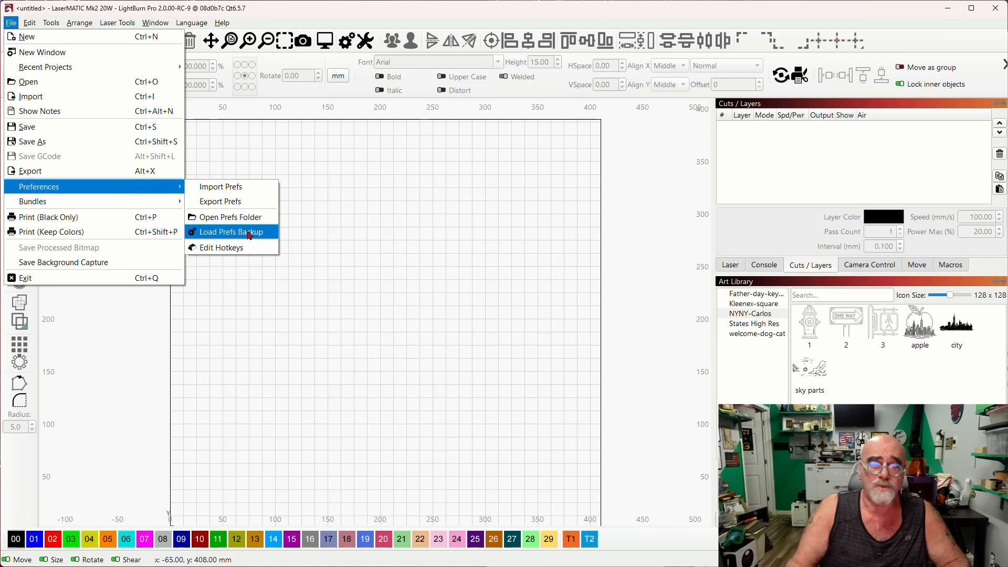
{"action": "left_click", "coordinate": [229, 231]}
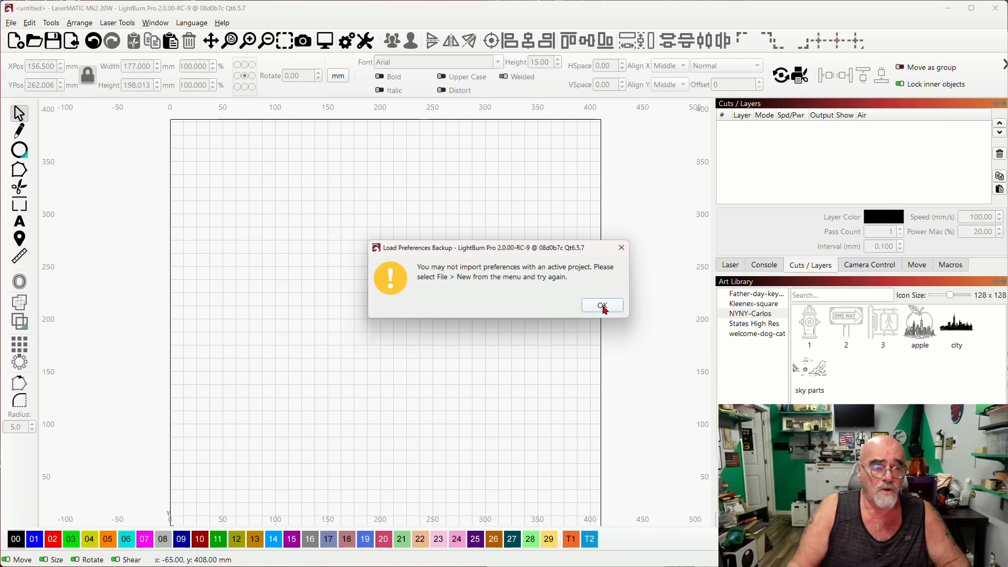
Acknowledge the warning and return to the File menu for the backup list.
{"action": "left_click", "coordinate": [602, 305]}
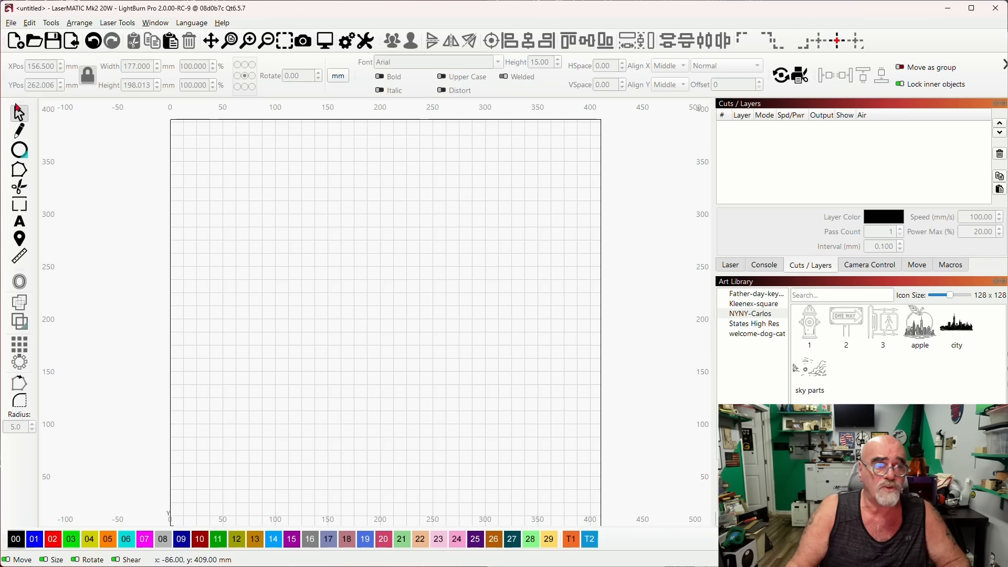
{"action": "left_click", "coordinate": [11, 23]}
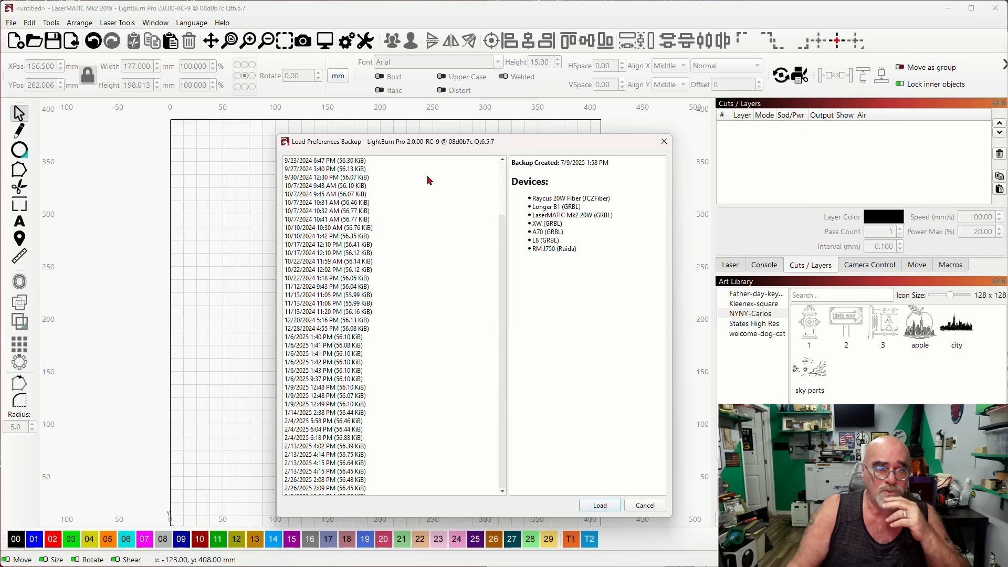
{"action": "left_click", "coordinate": [325, 159]}
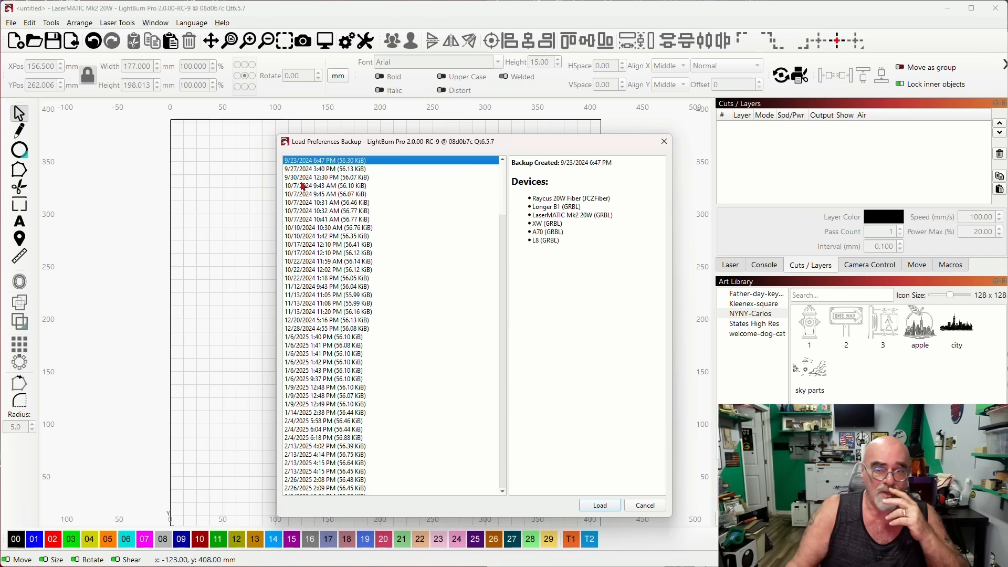
{"action": "mouse_move", "coordinate": [577, 172]}
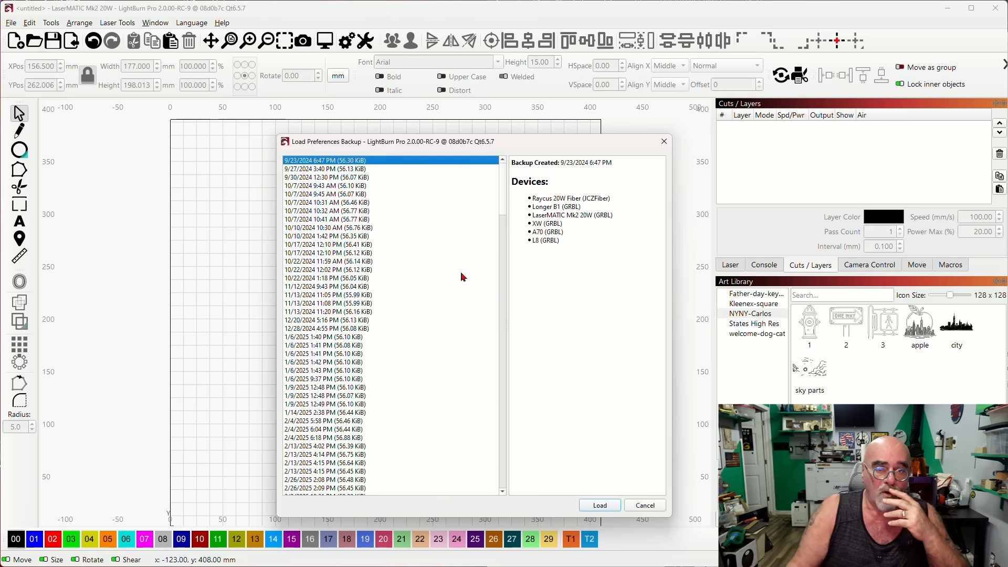
{"action": "mouse_move", "coordinate": [500, 201]}
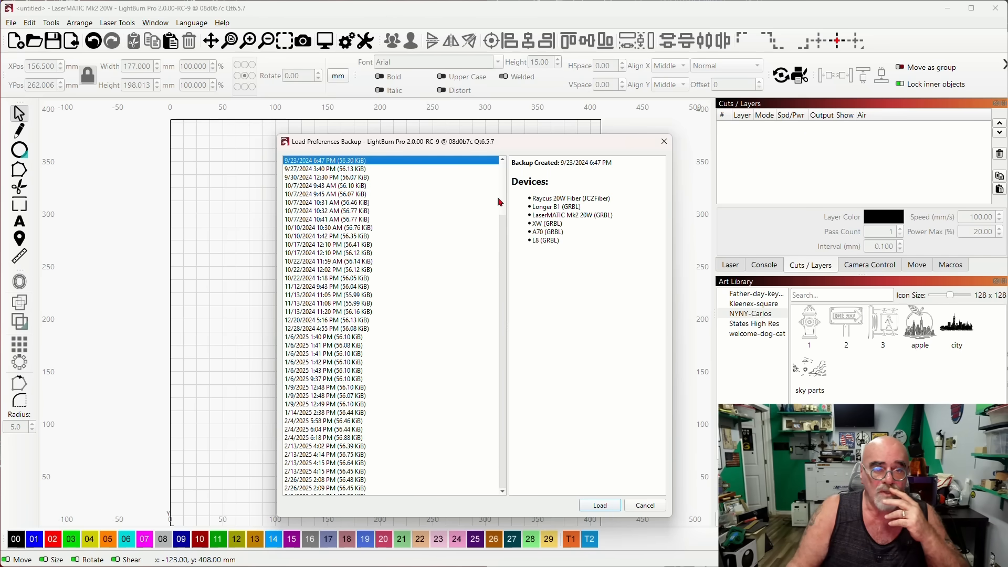
{"action": "scroll", "scroll_direction": "down", "scroll_amount": 3}
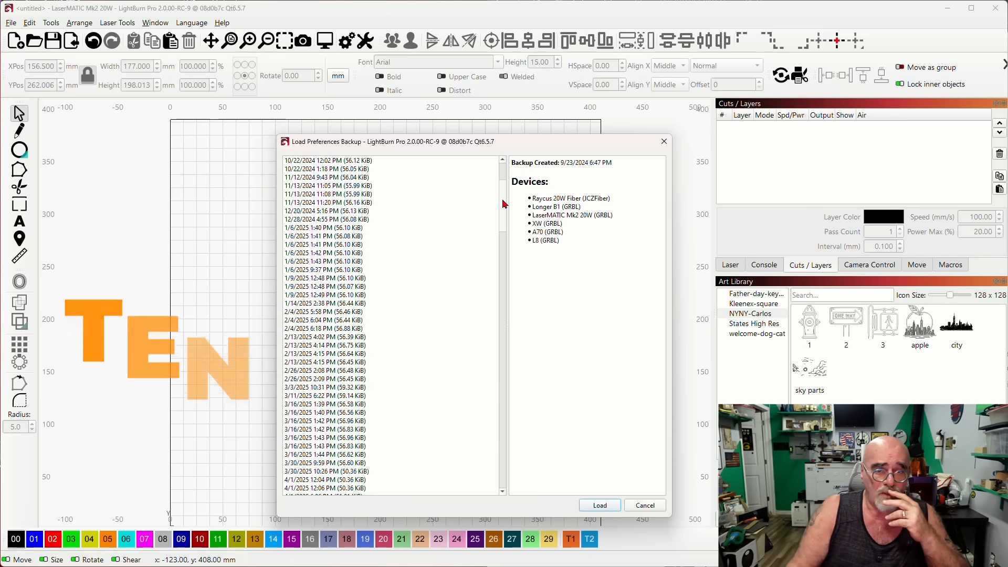
{"action": "scroll", "scroll_direction": "down", "scroll_amount": 3}
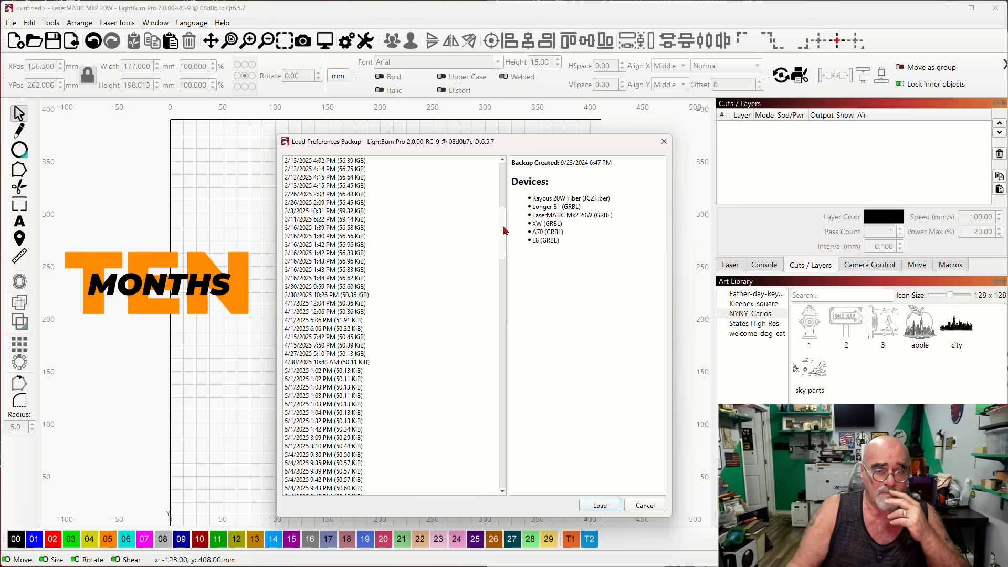
{"action": "scroll", "scroll_direction": "down", "scroll_amount": 3}
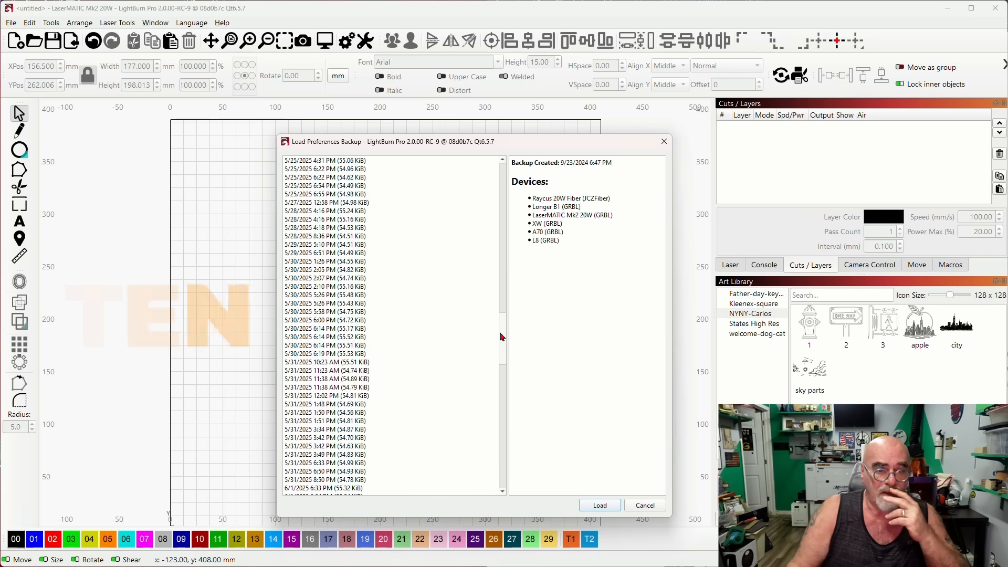
{"action": "scroll", "scroll_direction": "down", "scroll_amount": 3}
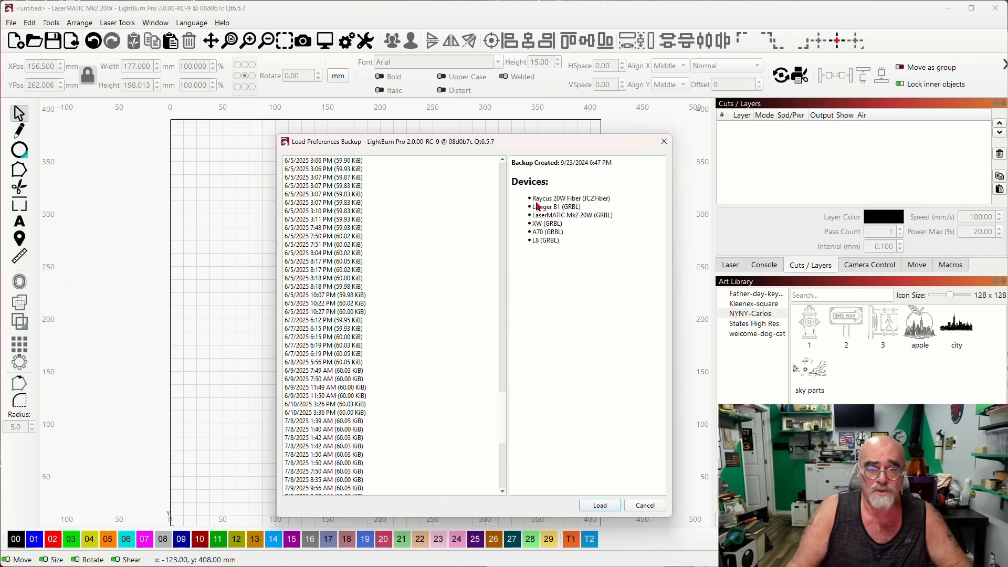
{"action": "mouse_move", "coordinate": [536, 339]}
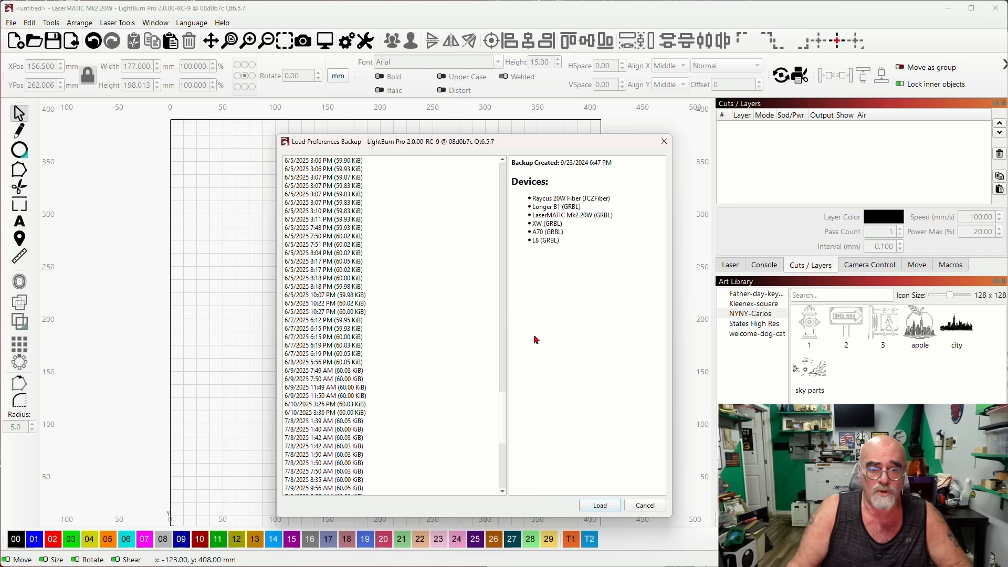
{"action": "scroll", "scroll_direction": "down", "scroll_amount": 3}
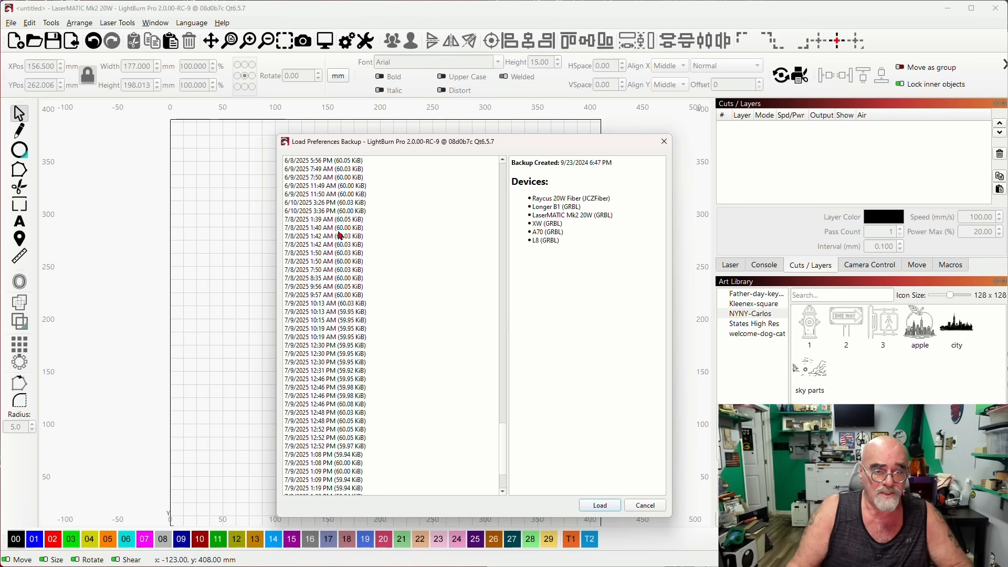
{"action": "mouse_move", "coordinate": [345, 233]}
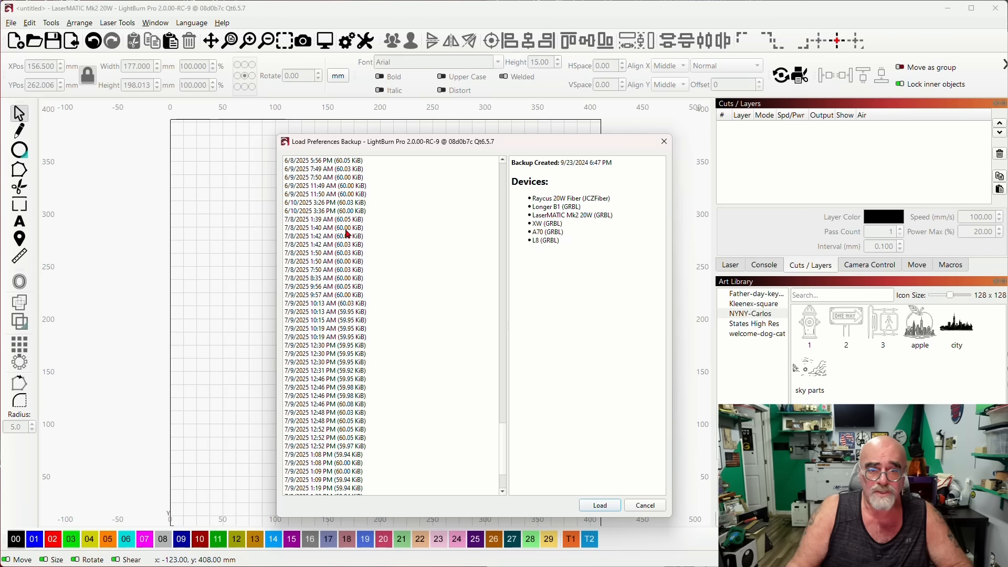
Load the 7/8/2025 1:40 AM backup, which includes an added Ruida device.
{"action": "left_click", "coordinate": [324, 228]}
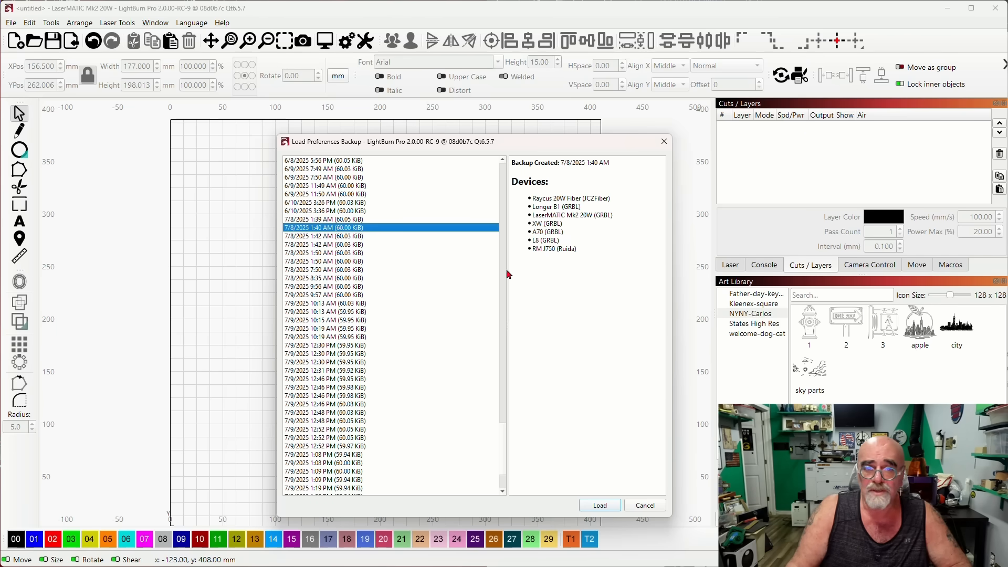
{"action": "mouse_move", "coordinate": [552, 212]}
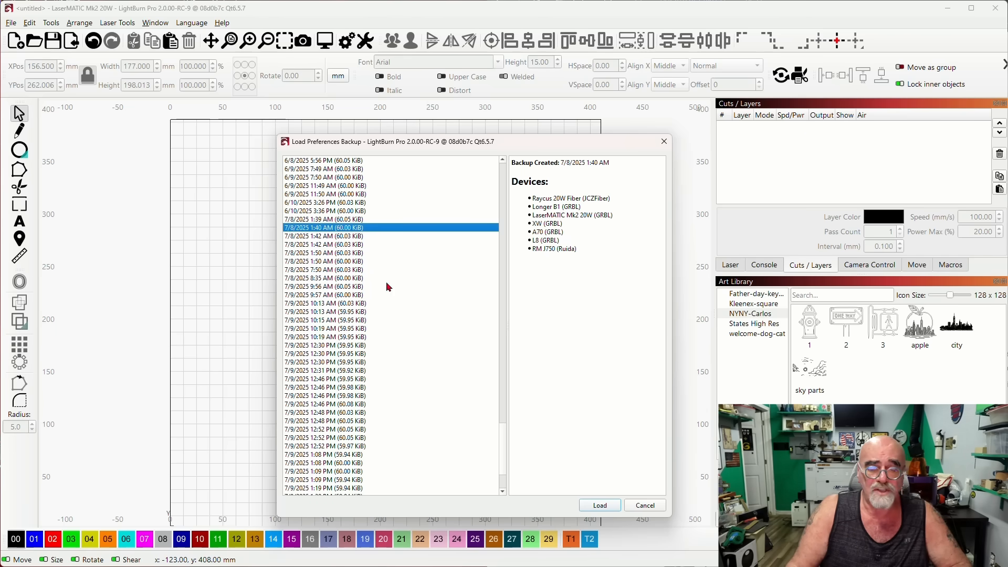
{"action": "mouse_move", "coordinate": [385, 333]}
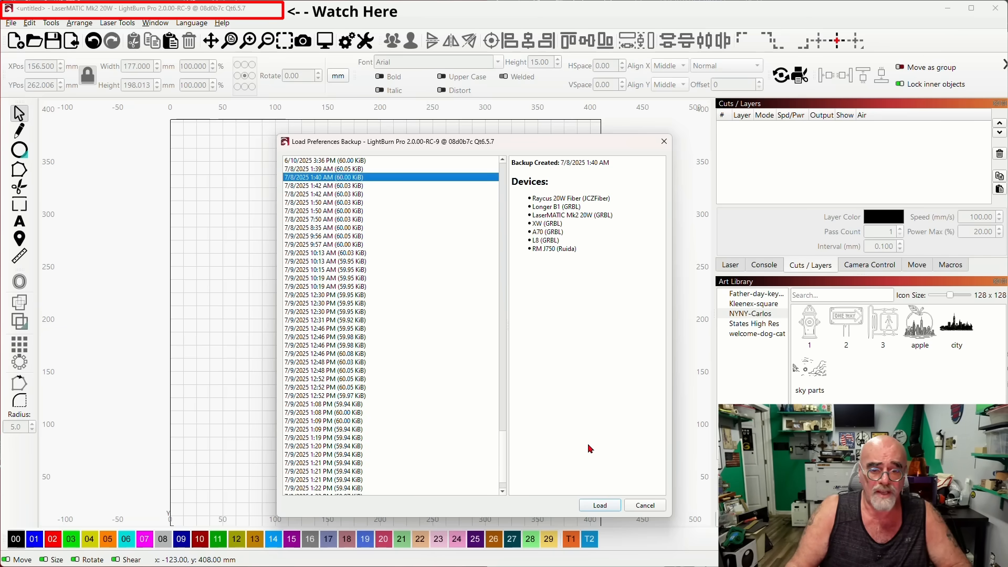
{"action": "left_click", "coordinate": [644, 505]}
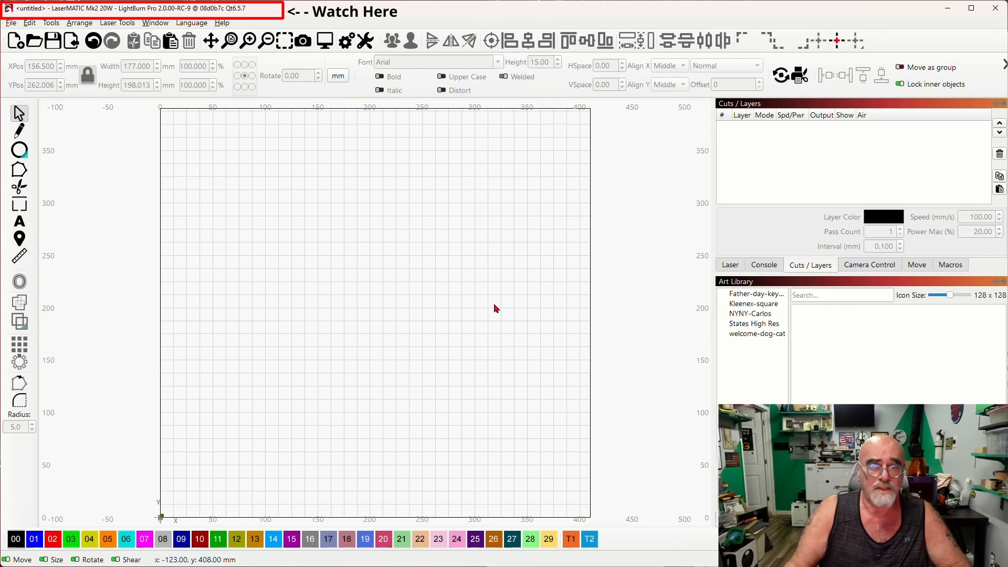
{"action": "mouse_move", "coordinate": [410, 244]}
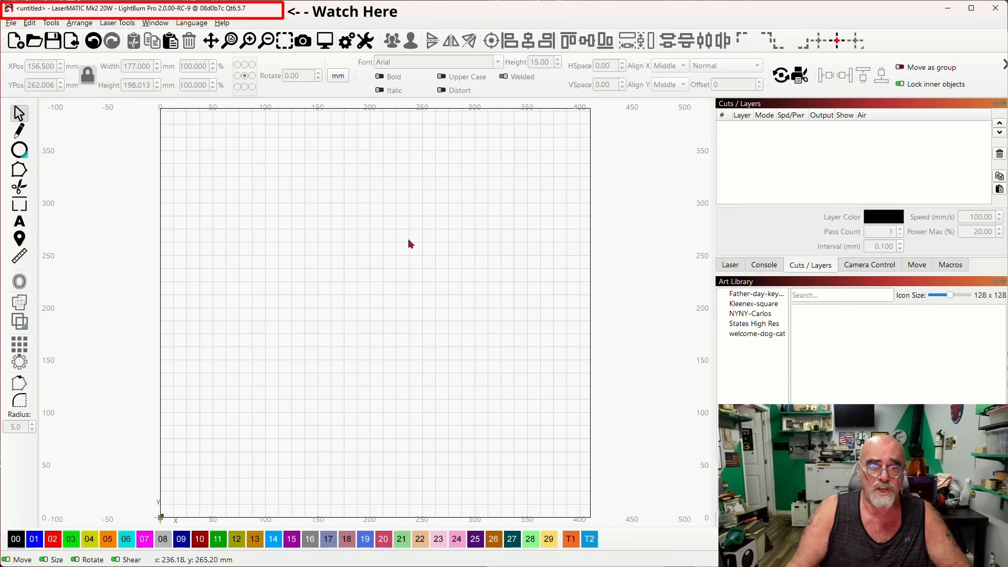
{"action": "mouse_move", "coordinate": [369, 245]}
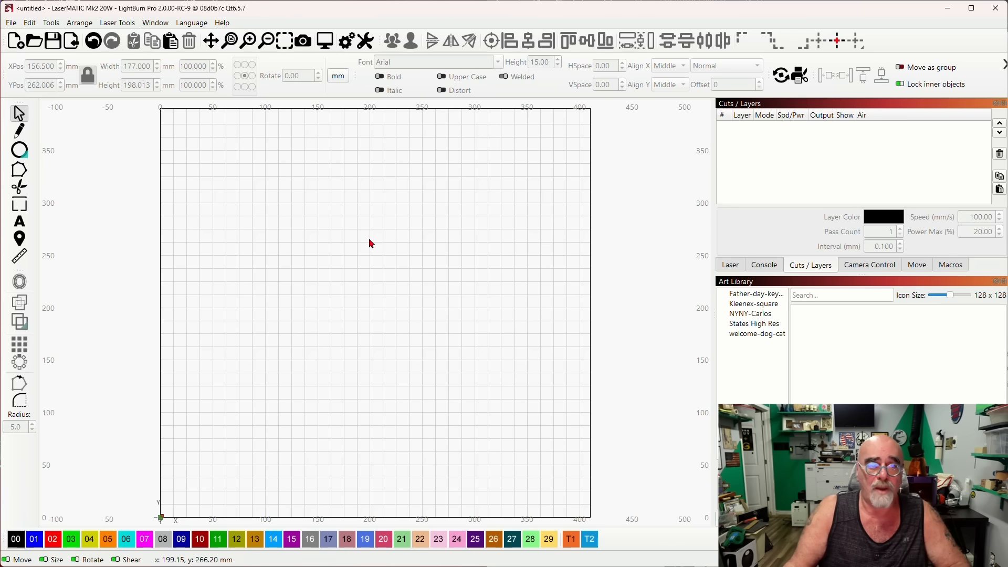
{"action": "mouse_move", "coordinate": [475, 253]}
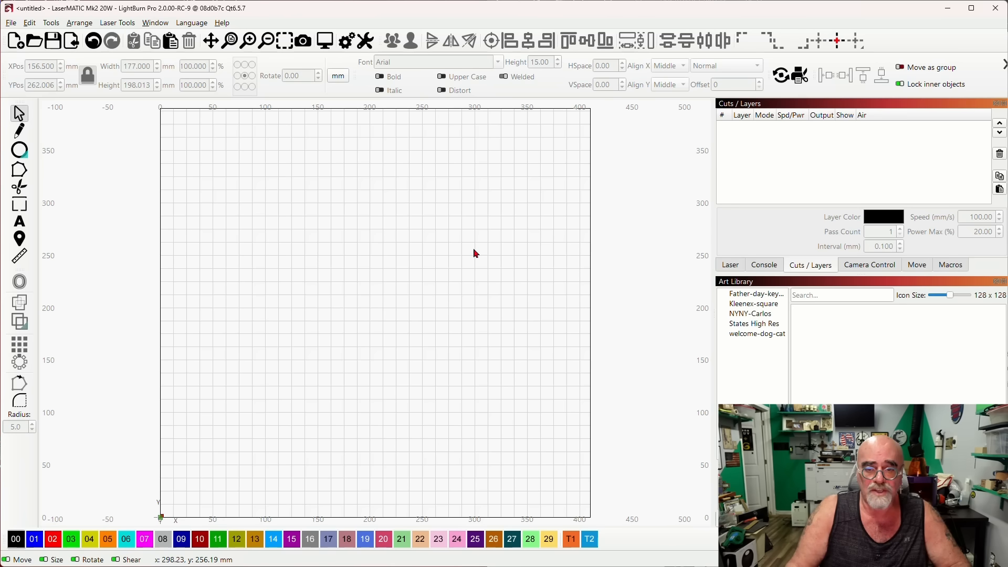
{"action": "mouse_move", "coordinate": [466, 250]}
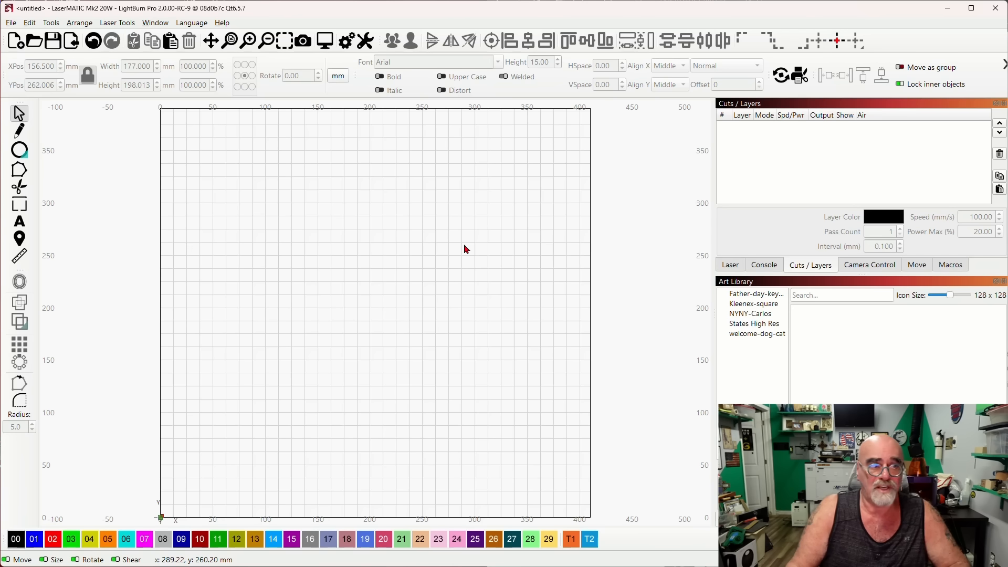
Load the 7/9/2025 1:30 PM preferences backup via the File menu.
{"action": "left_click", "coordinate": [11, 23]}
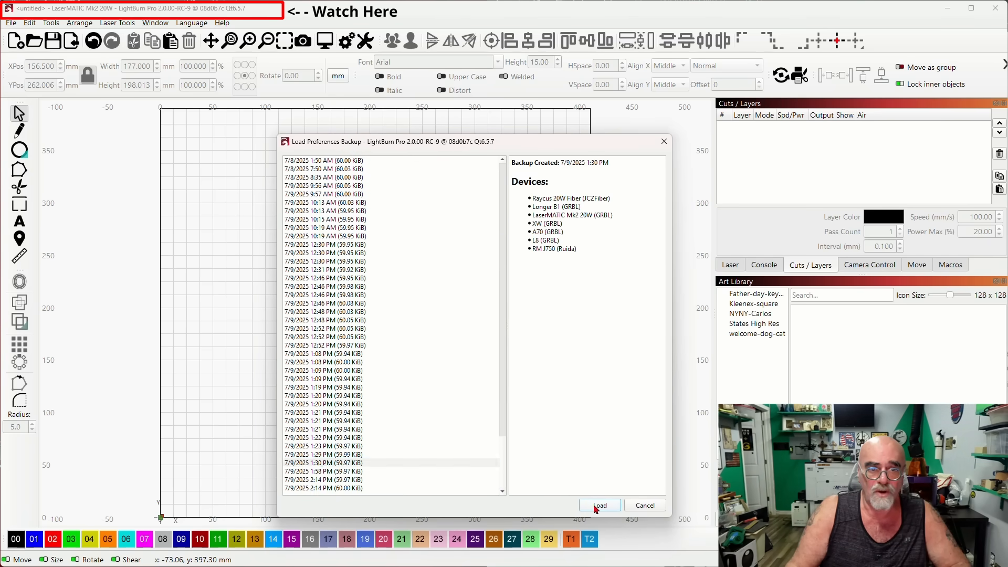
{"action": "left_click", "coordinate": [598, 505]}
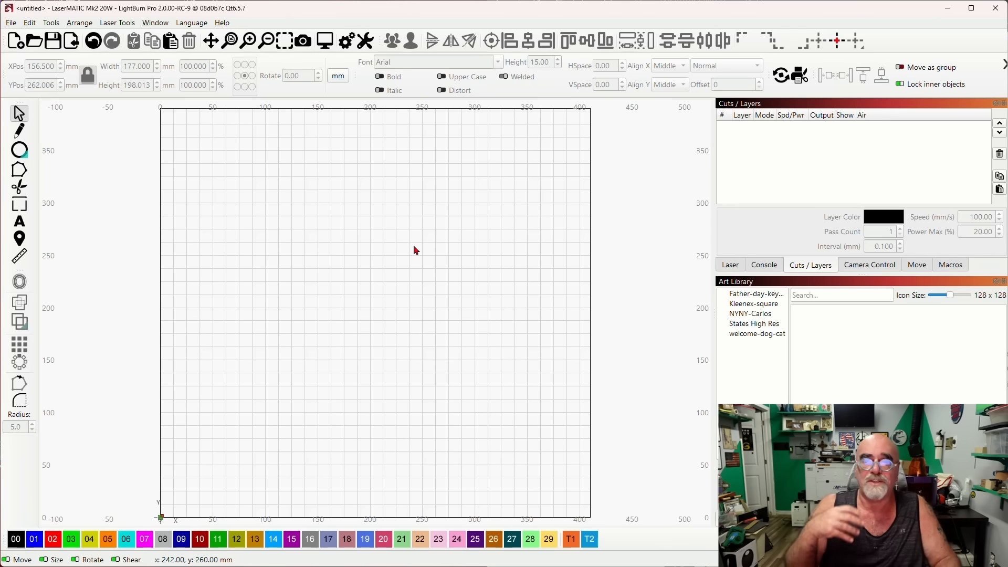
{"action": "type", "text": "Lightburn Sav"}
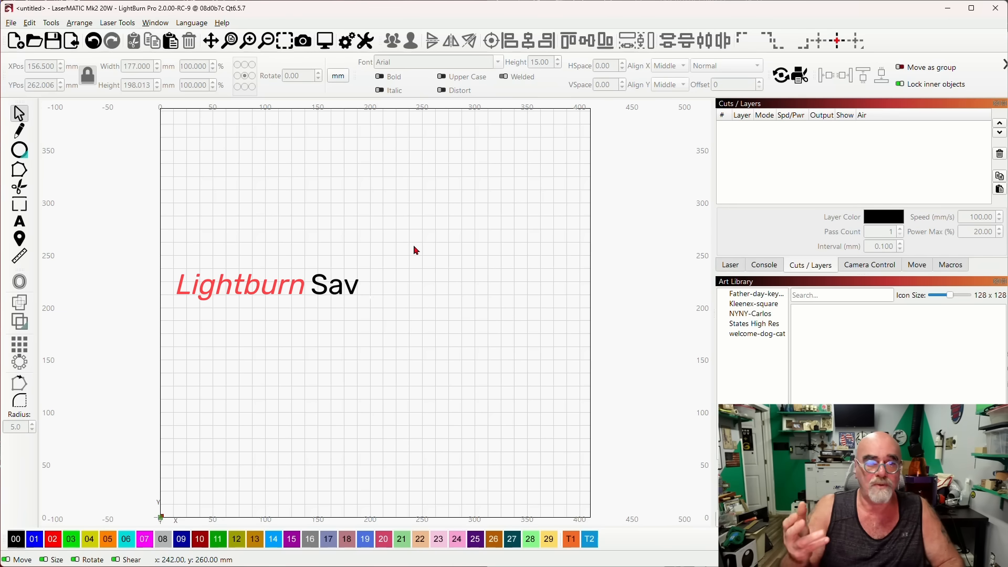
{"action": "type", "text": "es Automatically"}
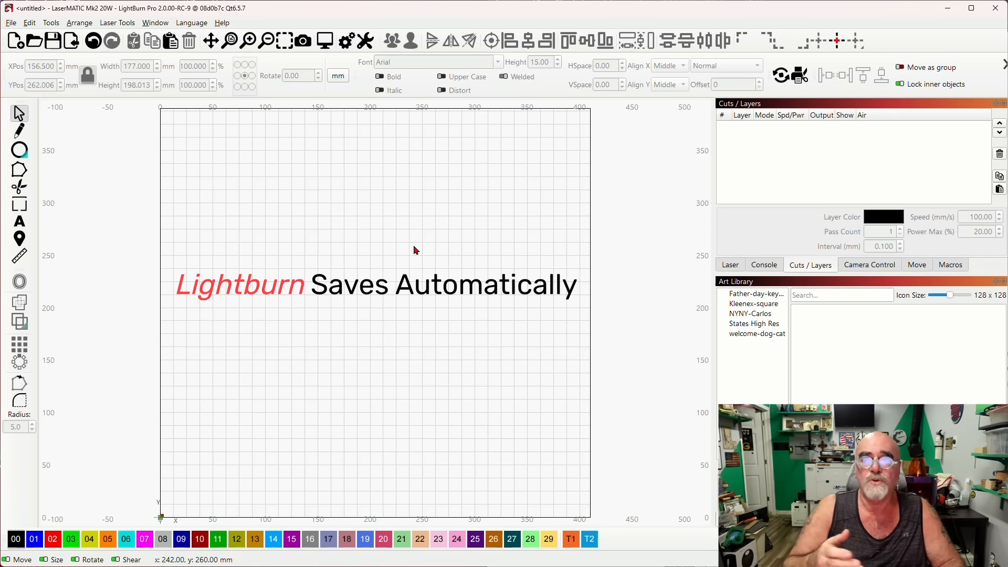